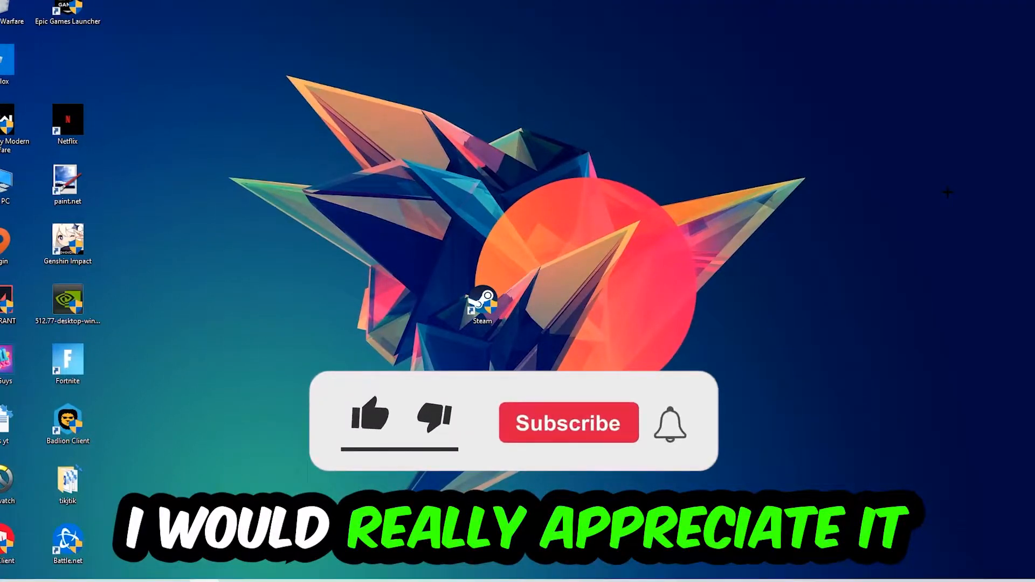
Launch a Command Prompt via Run and type ipconfig /flushdns.
left_click(369, 418)
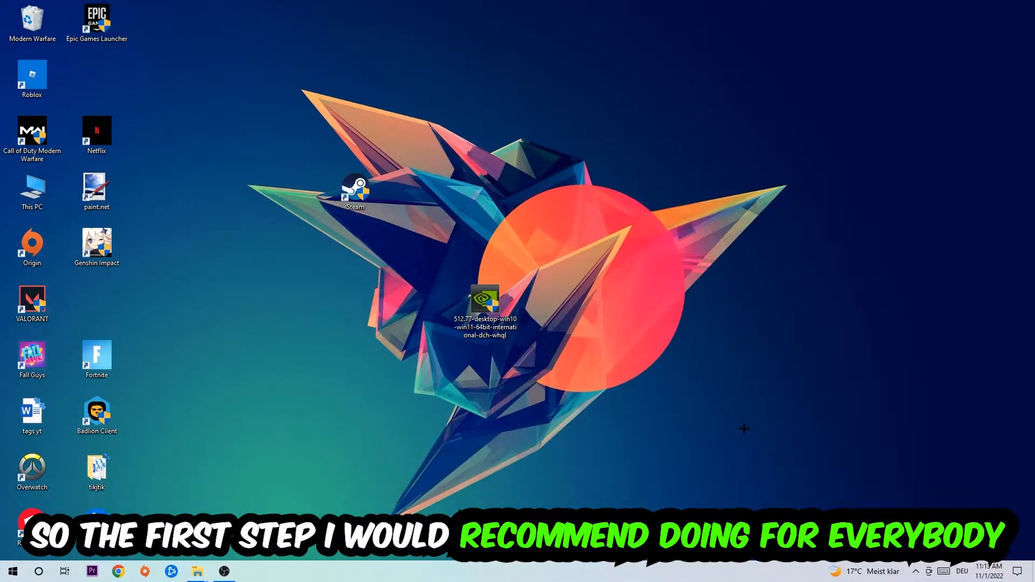
key("Win+r")
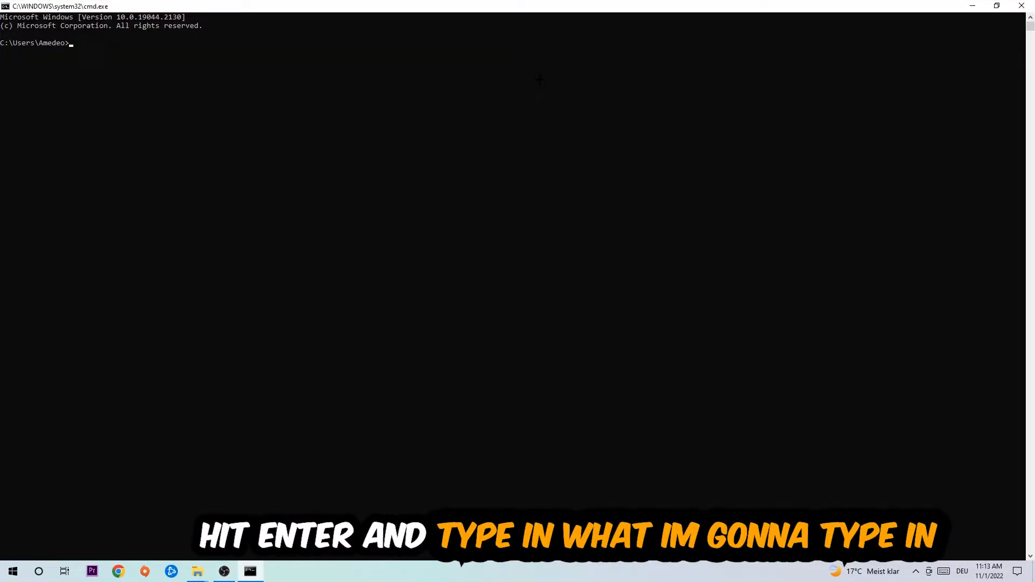
type("ip")
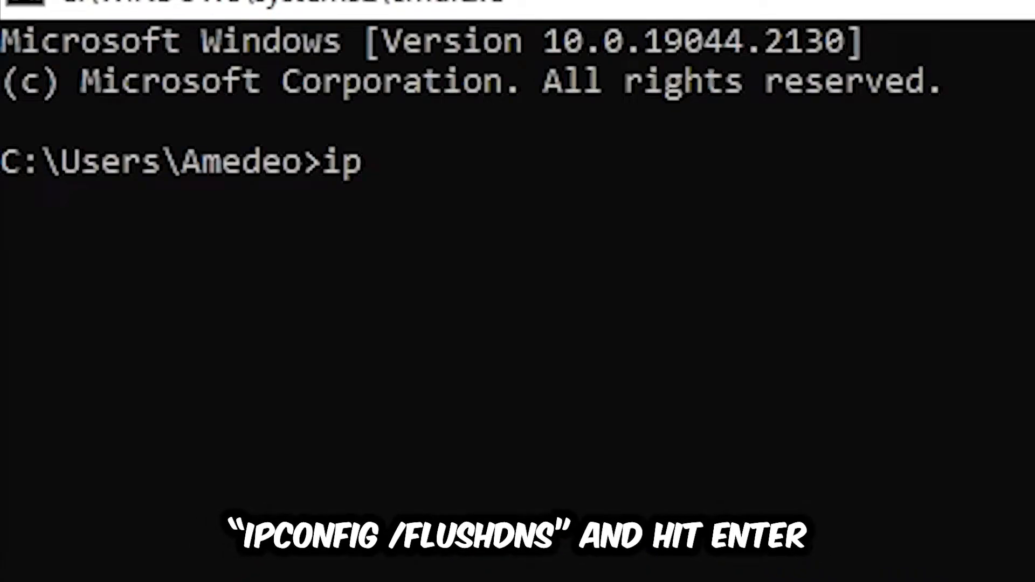
type("config")
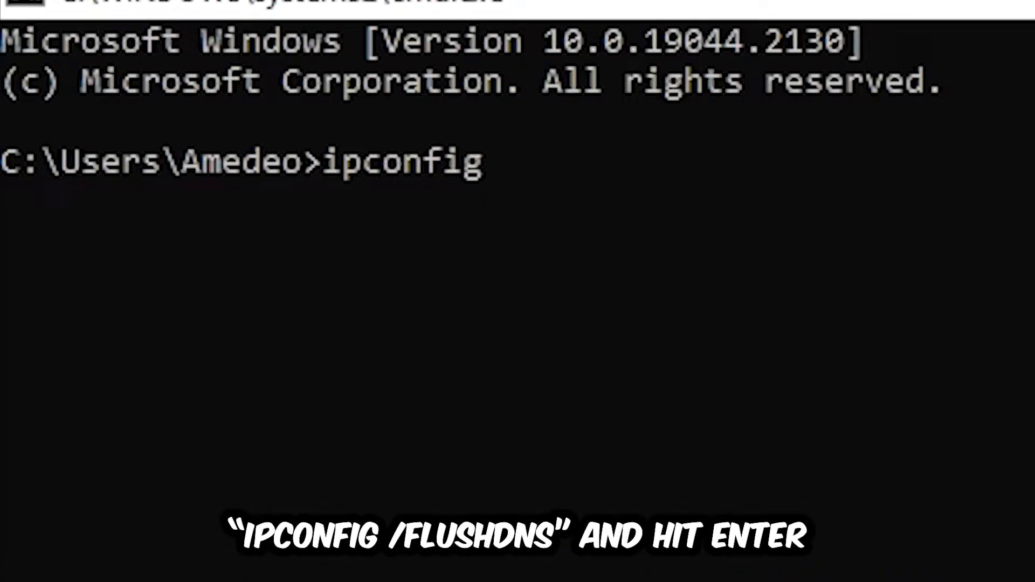
type("/fl")
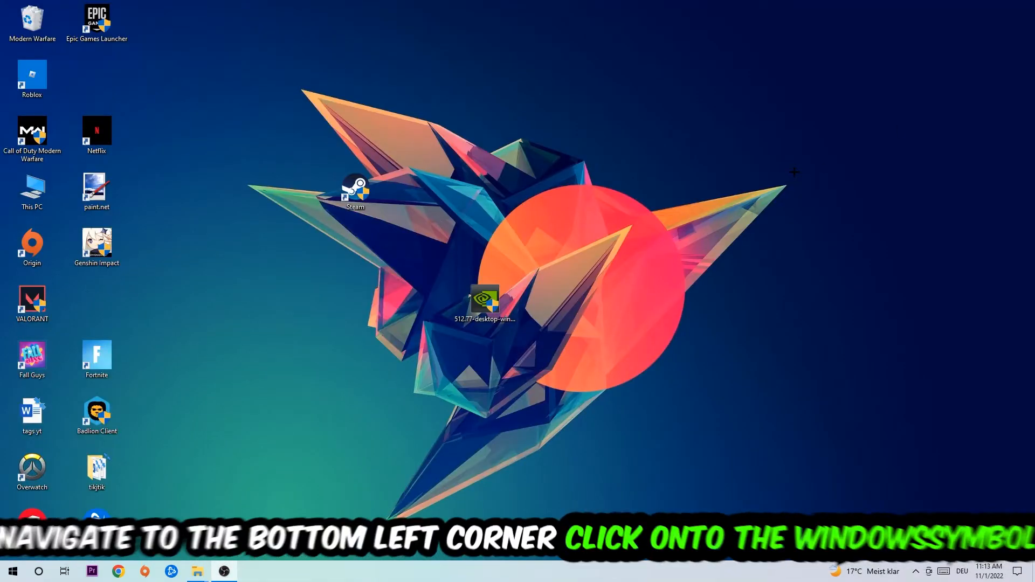
Open Settings from the Start menu and go to Network & Internet.
left_click(12, 571)
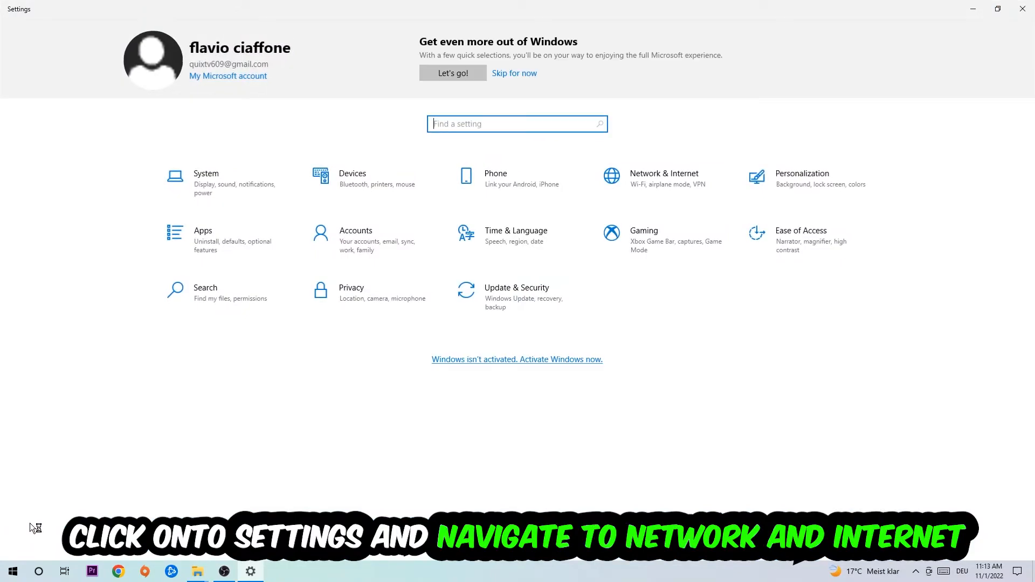
left_click(664, 177)
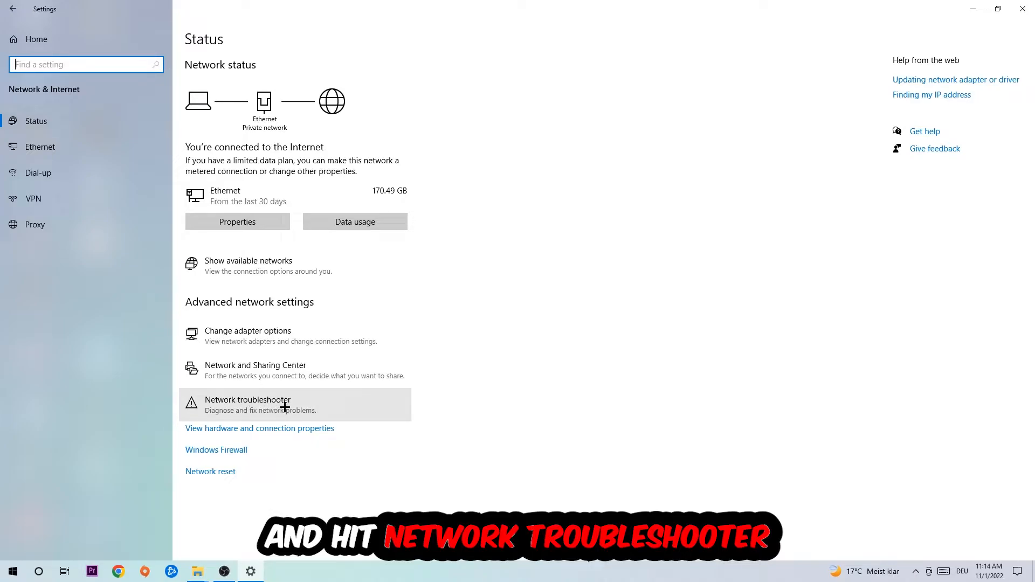
mouse_move(304, 386)
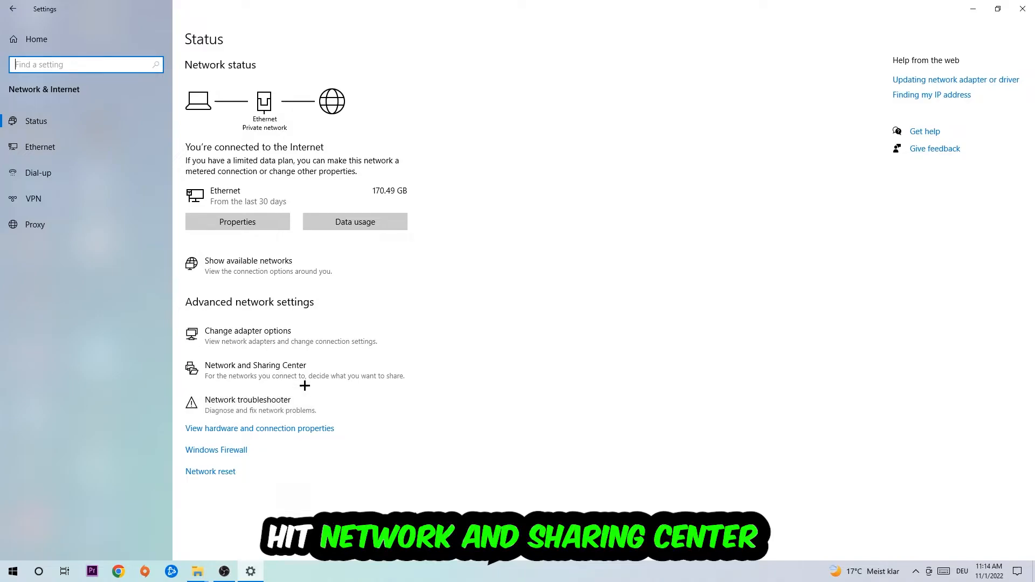
Go from Network and Sharing Center through Ethernet status and Properties into TCP/IPv4.
left_click(255, 366)
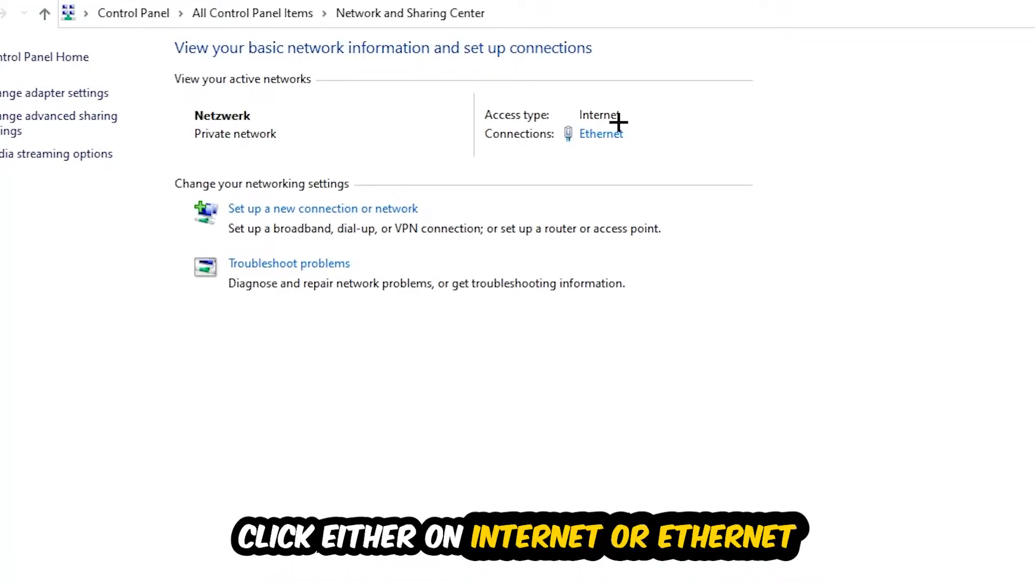
mouse_move(601, 133)
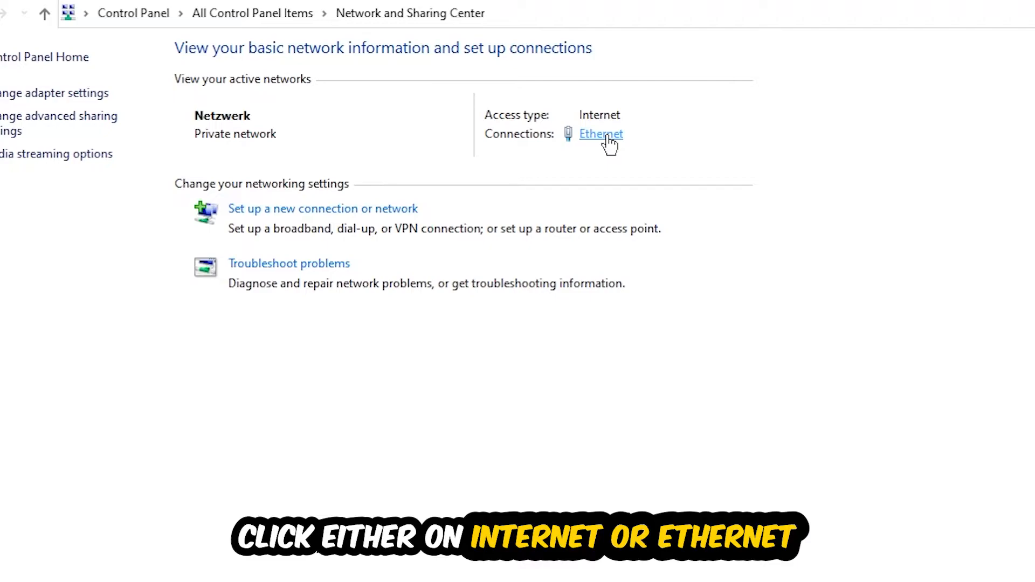
left_click(601, 134)
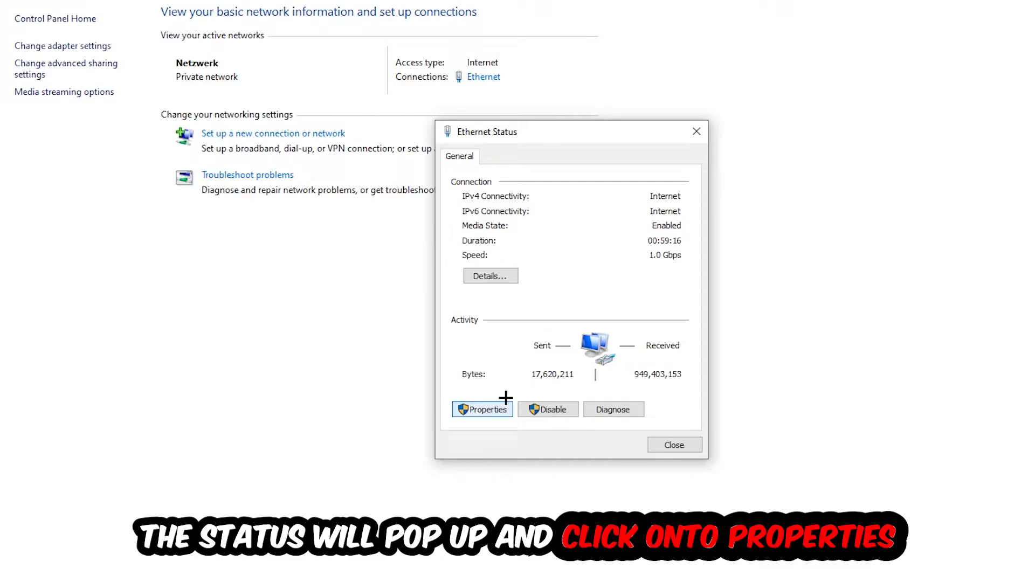
left_click(483, 409)
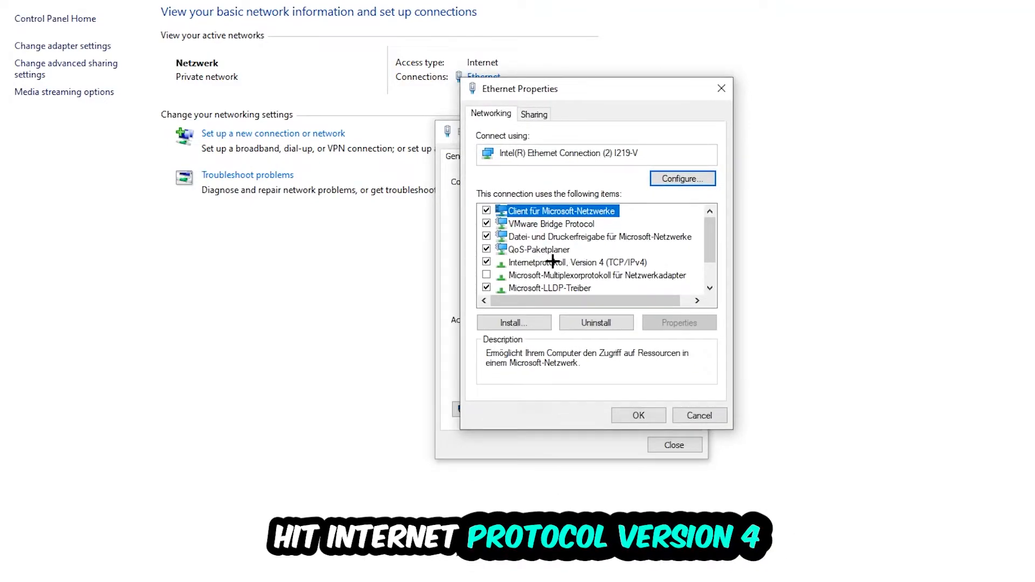
double_click(574, 262)
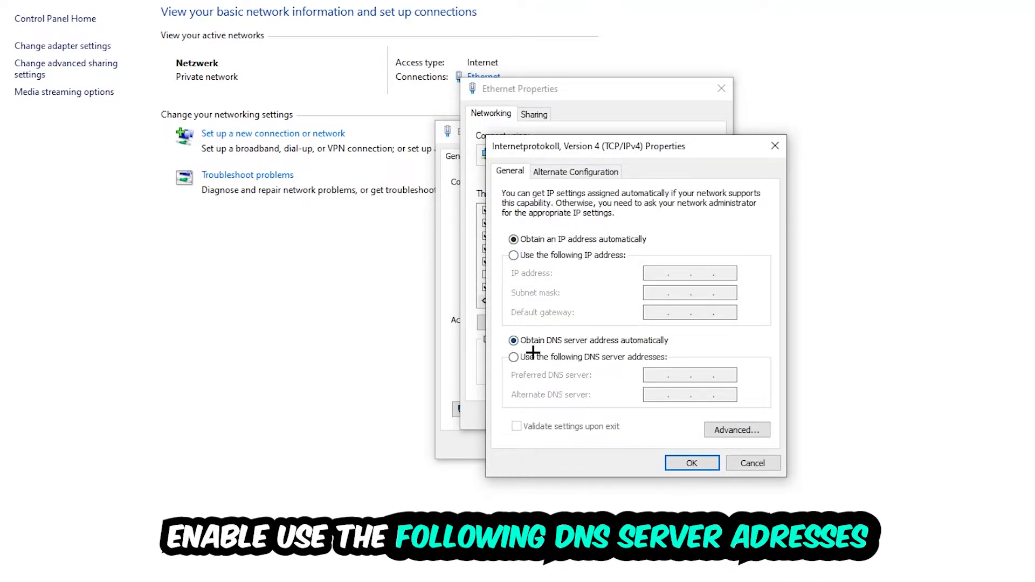
Select 'Use the following DNS server addresses' and focus the Preferred DNS server field.
left_click(513, 357)
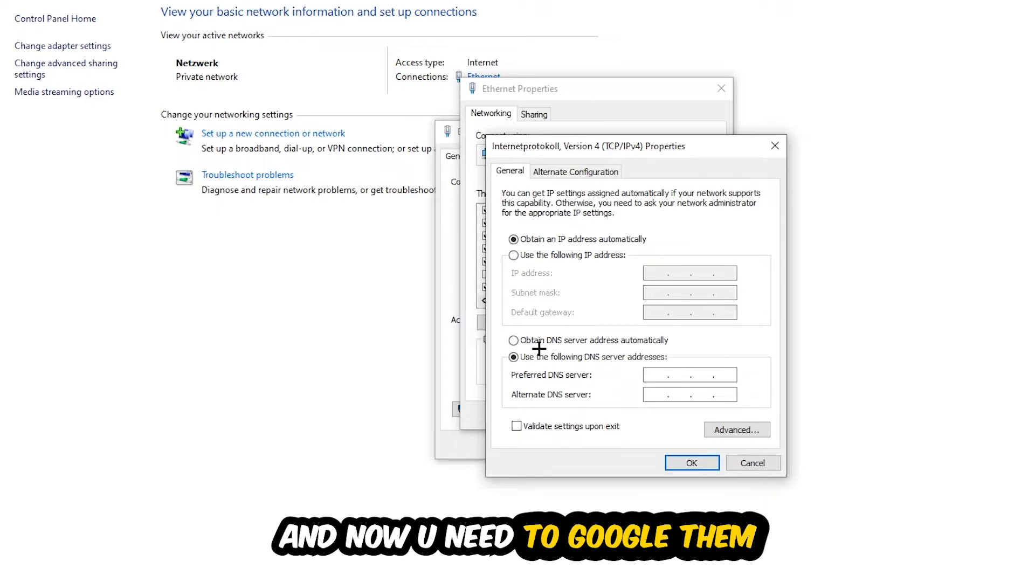
left_click(660, 374)
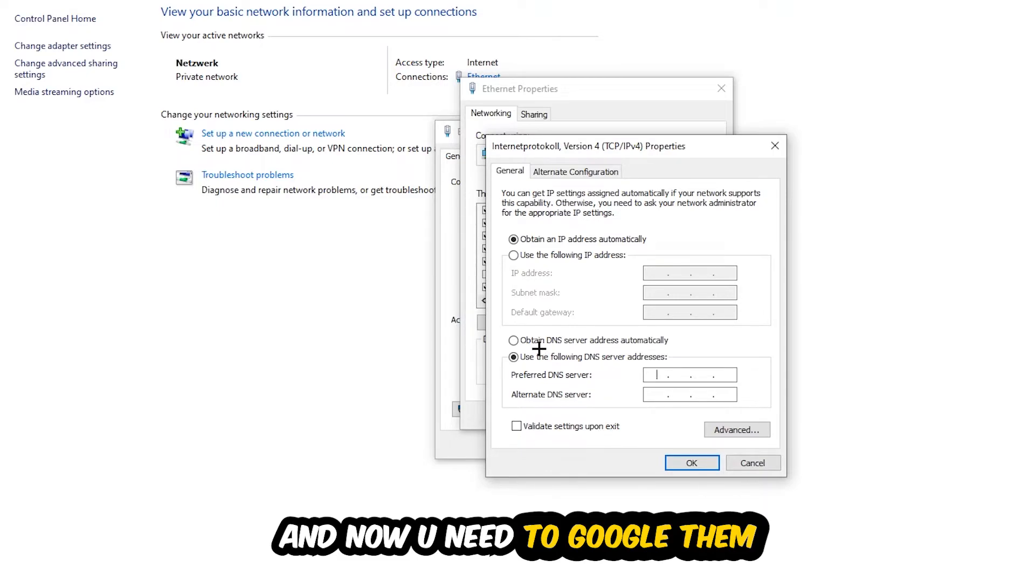